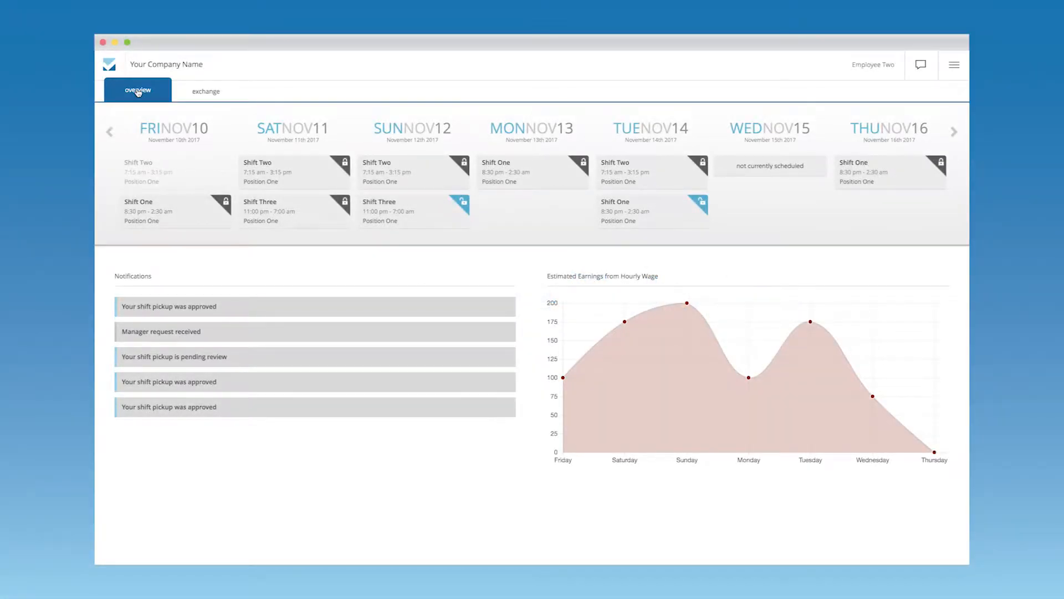
mouse_move(173, 99)
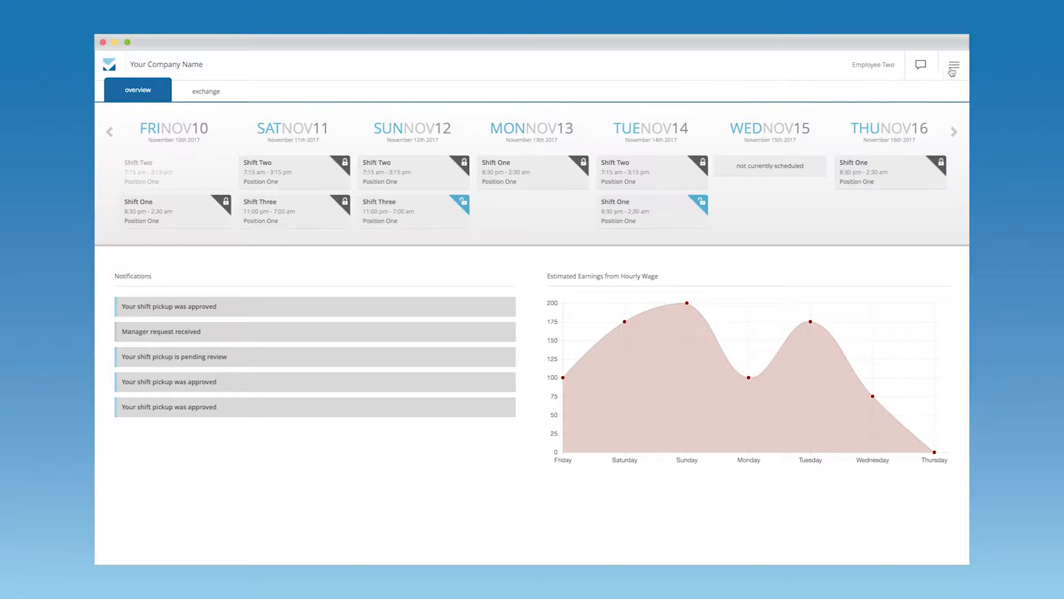
Open User Settings from the account menu to show your name, organization and positions.
click(953, 66)
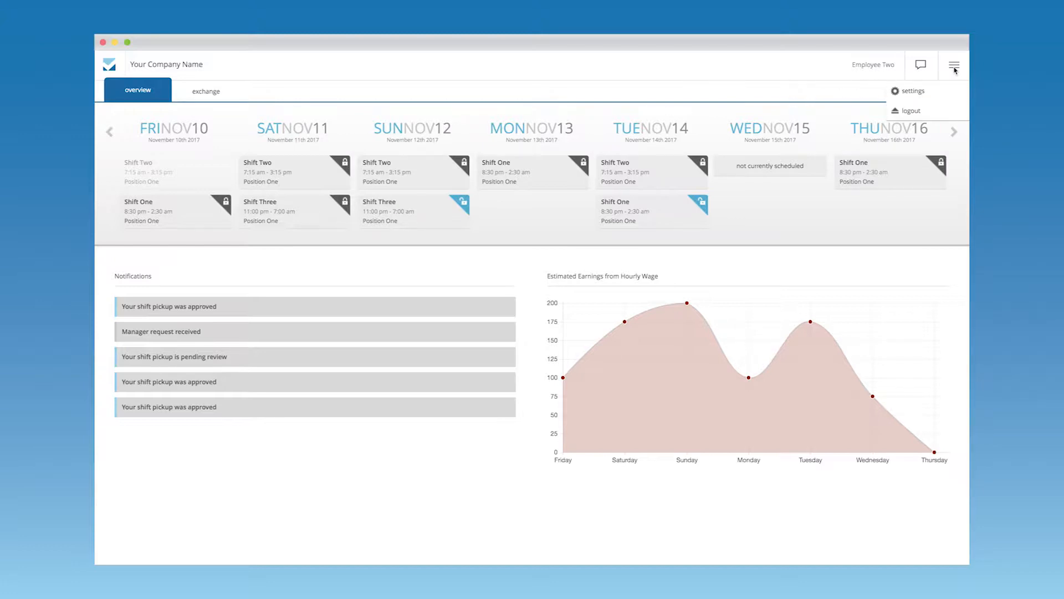
click(913, 90)
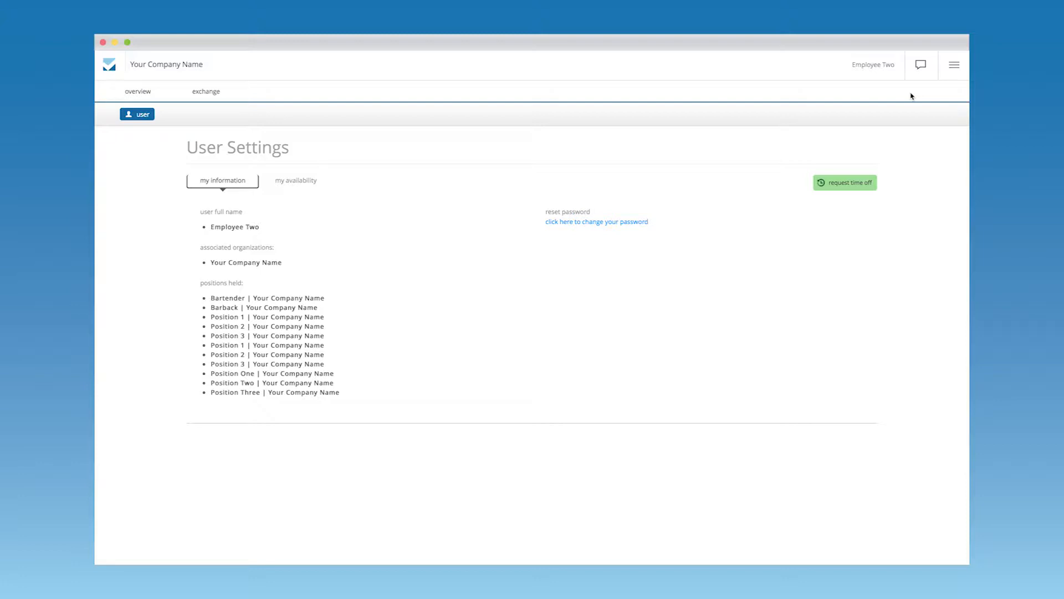
mouse_move(651, 195)
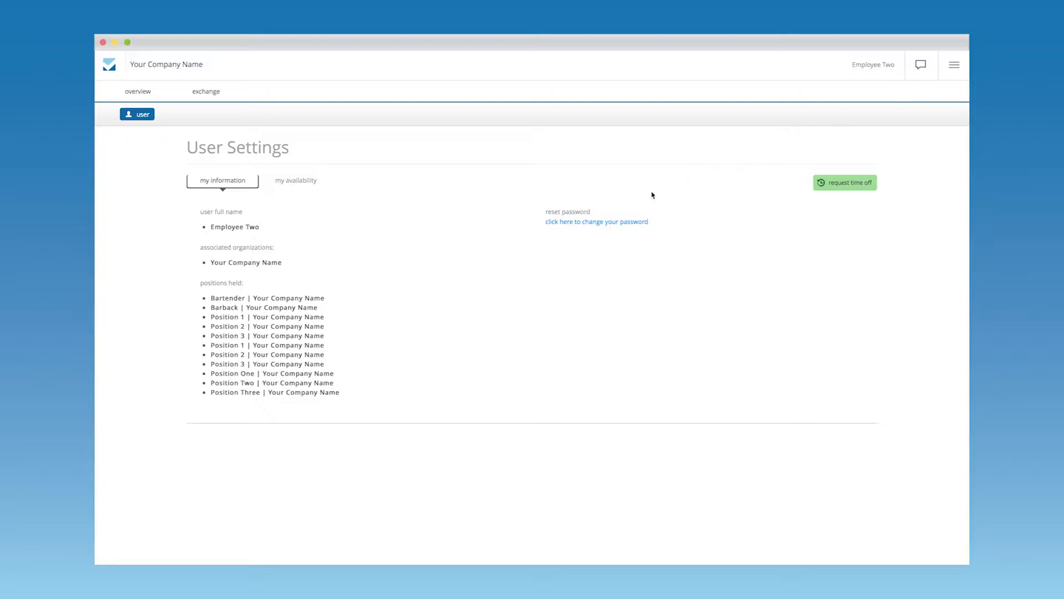
Reveal the current, new and confirm password fields under Reset Password.
click(596, 221)
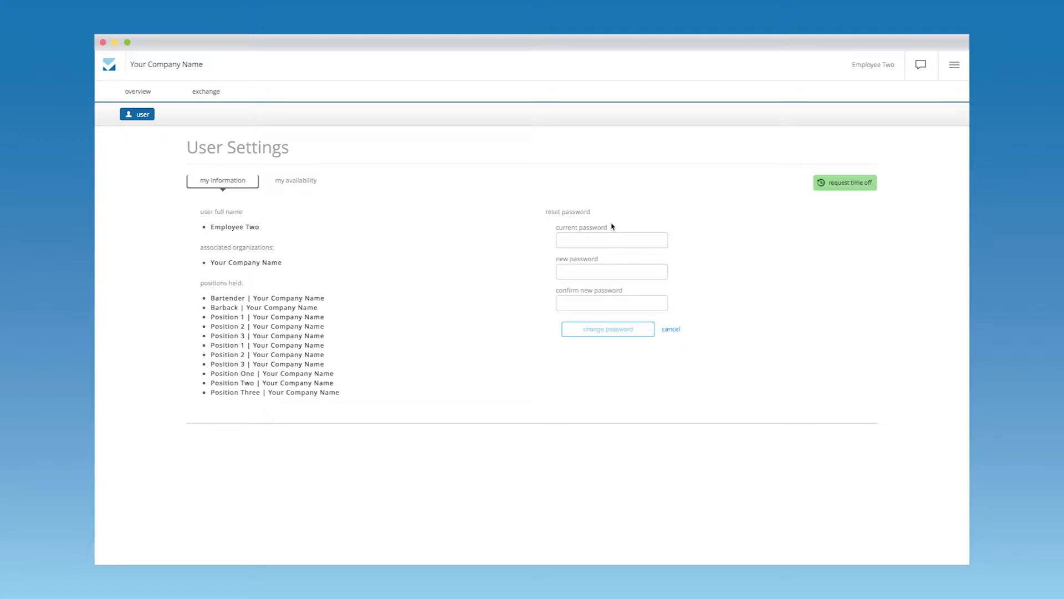
mouse_move(603, 320)
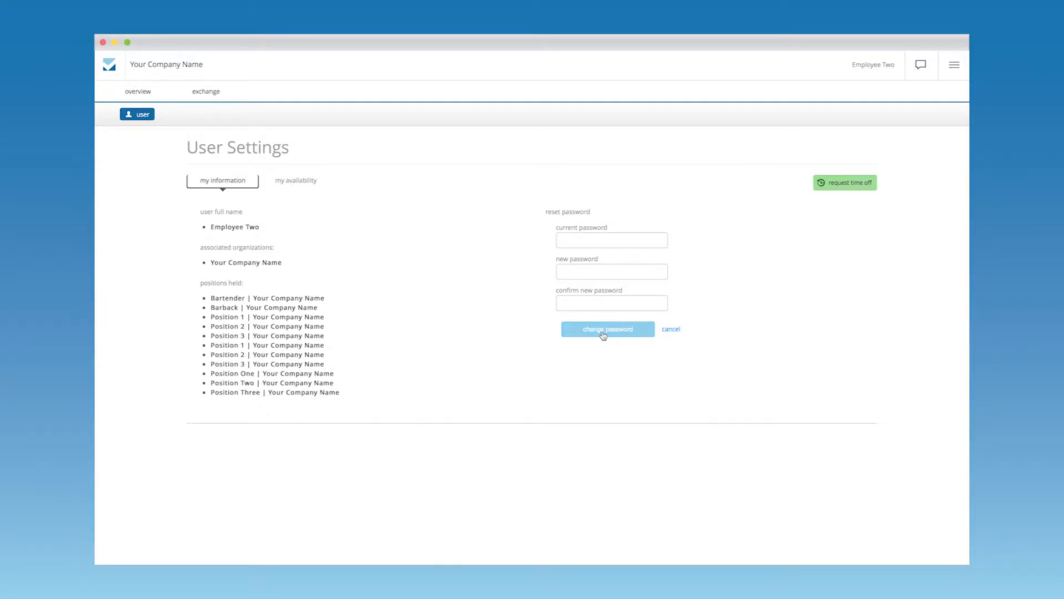
mouse_move(332, 193)
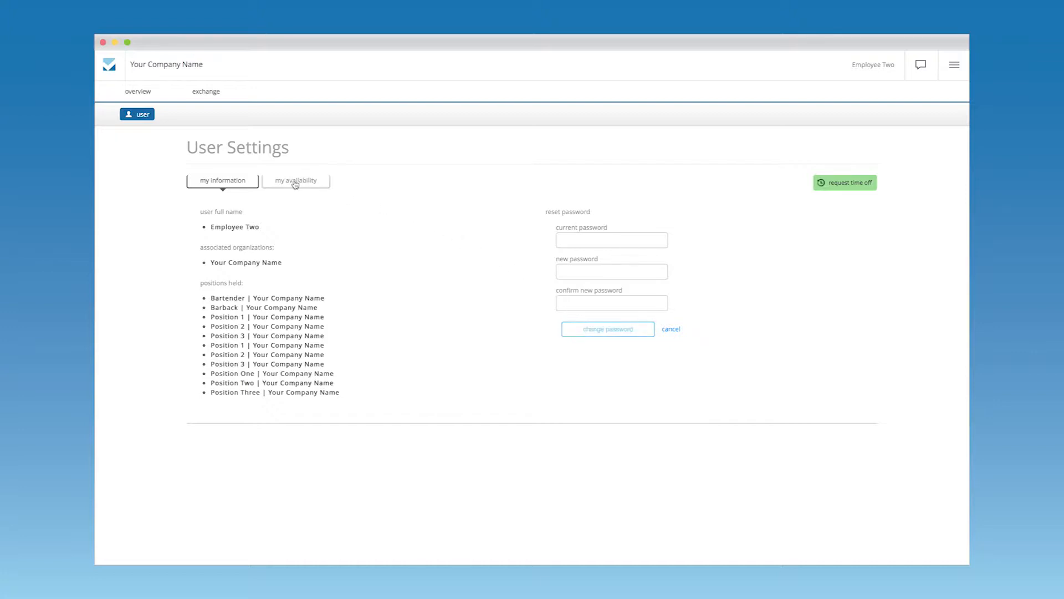
Show My Availability and leave Tuesday set to 'available all day'.
click(294, 181)
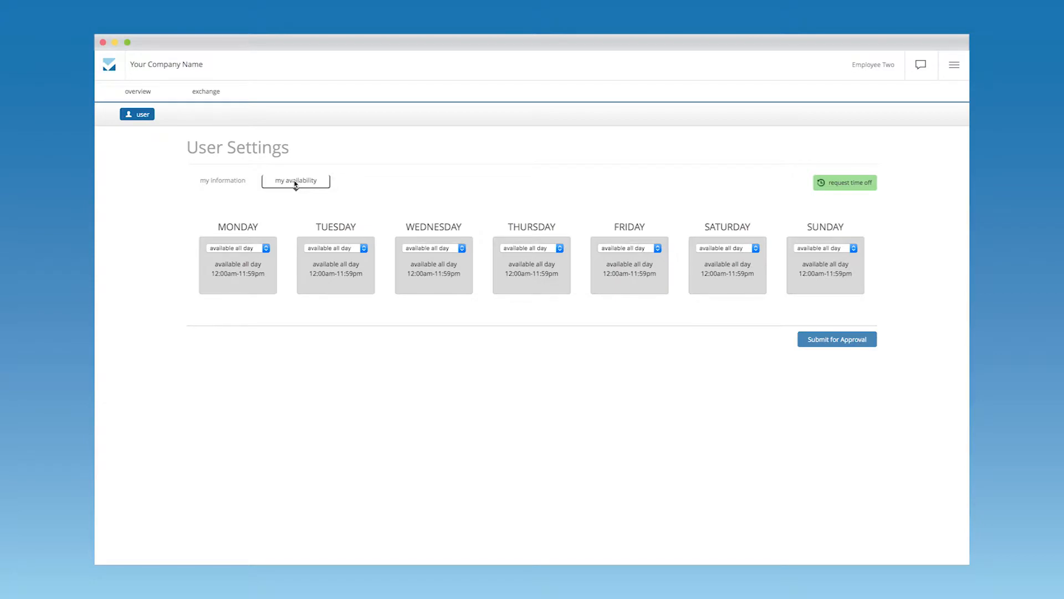
mouse_move(334, 232)
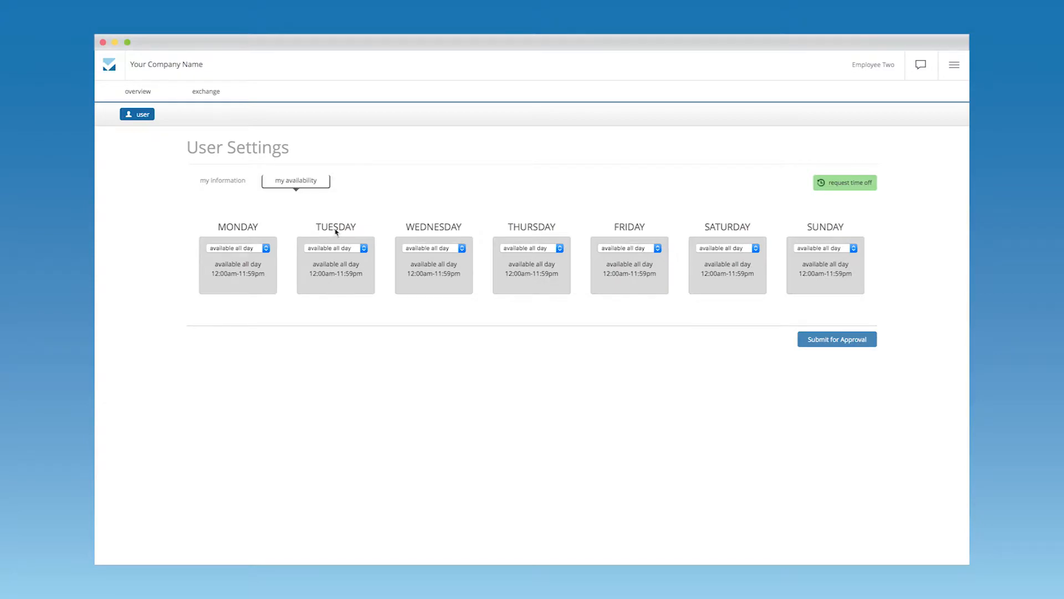
click(335, 247)
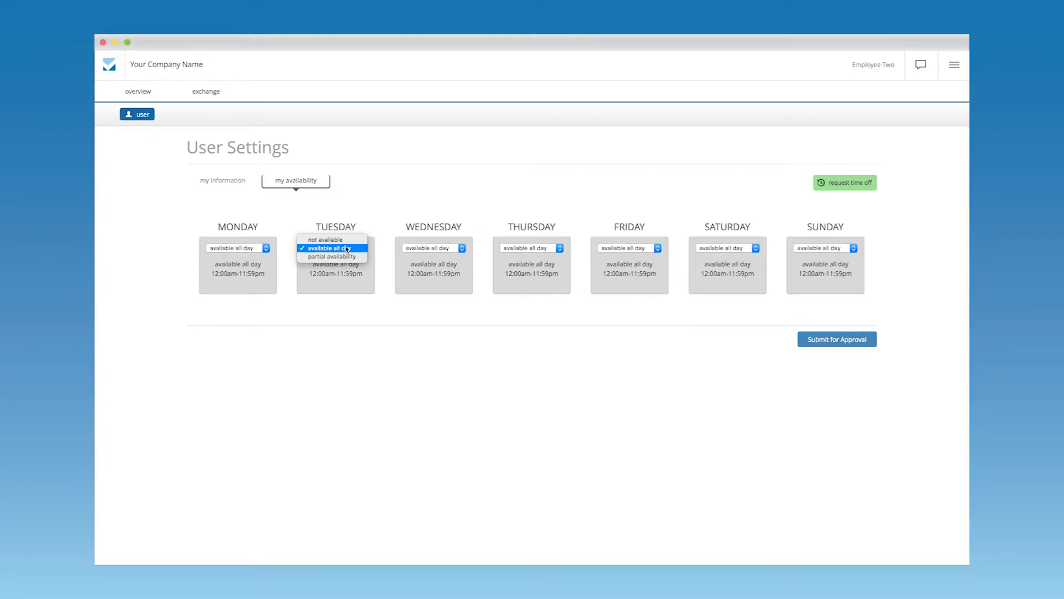
mouse_move(342, 257)
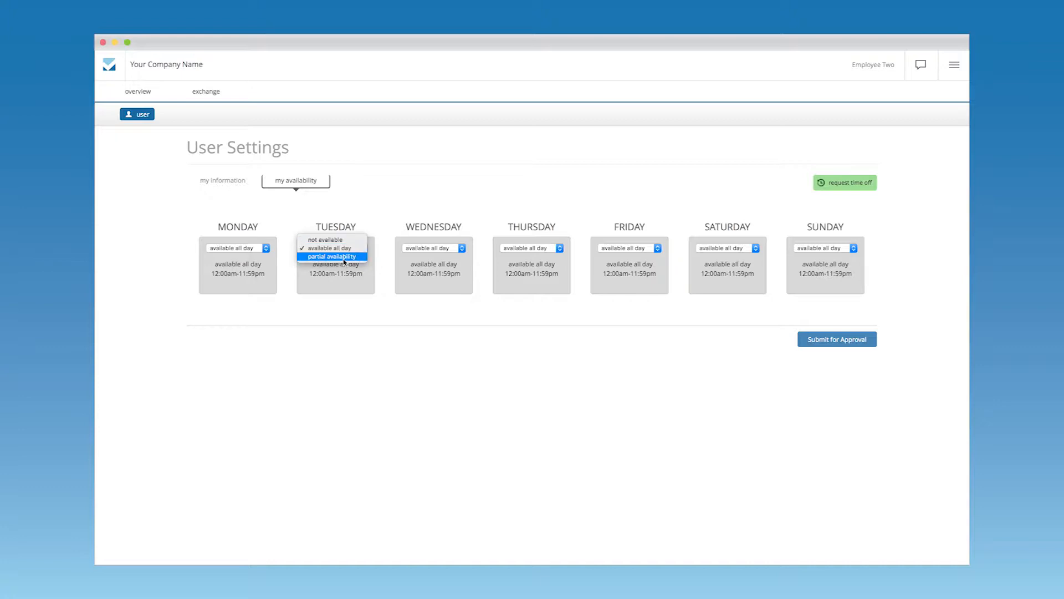
click(327, 248)
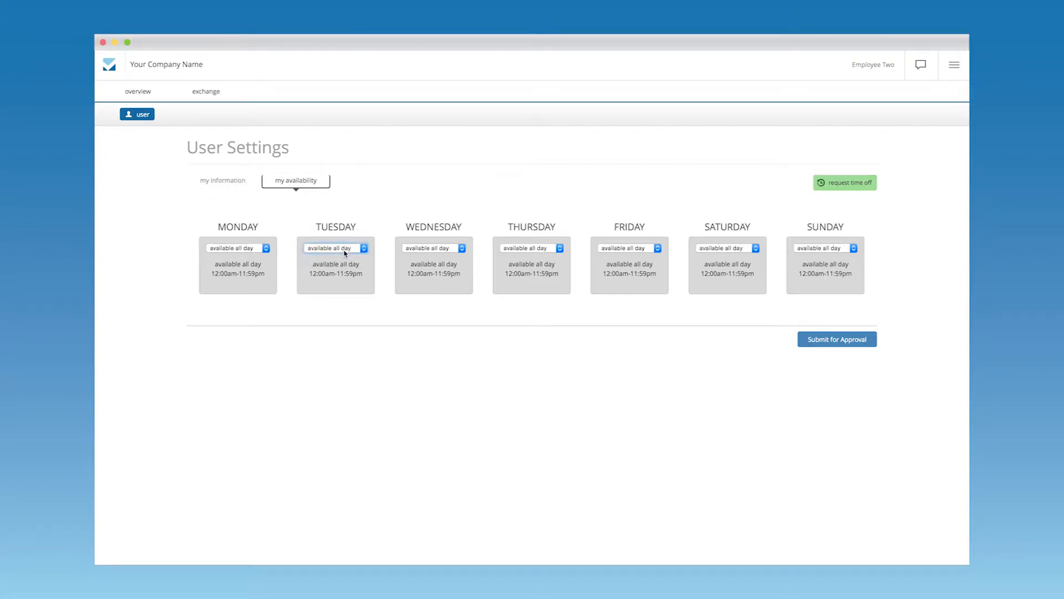
mouse_move(836, 340)
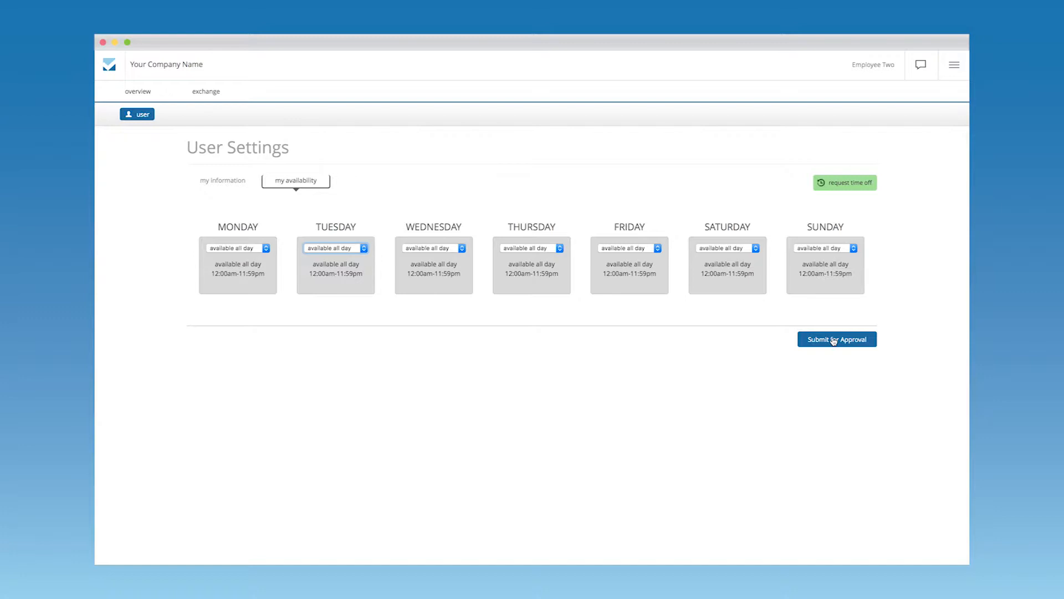
mouse_move(845, 198)
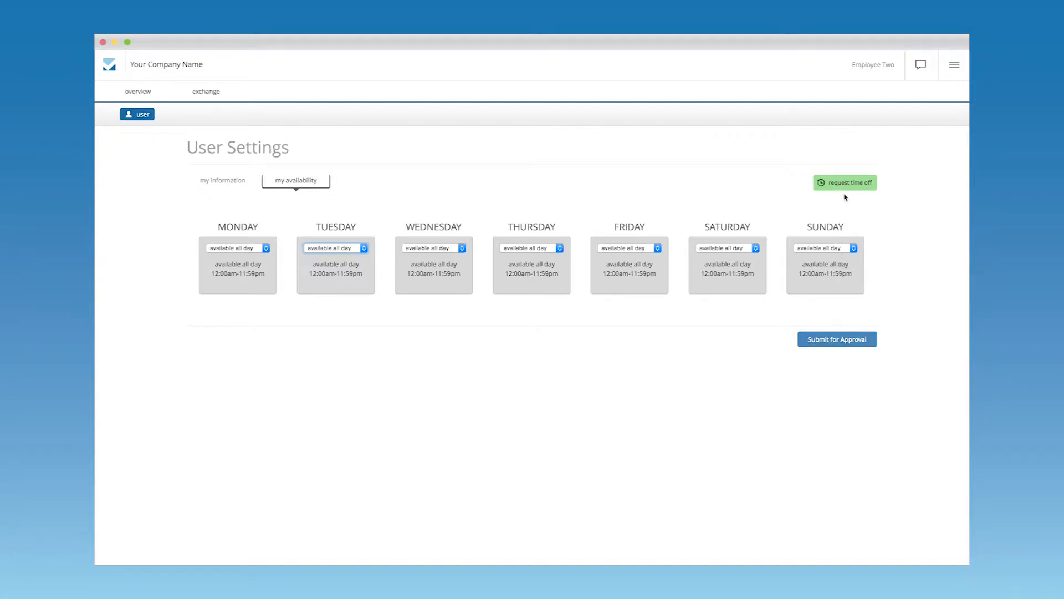
mouse_move(845, 191)
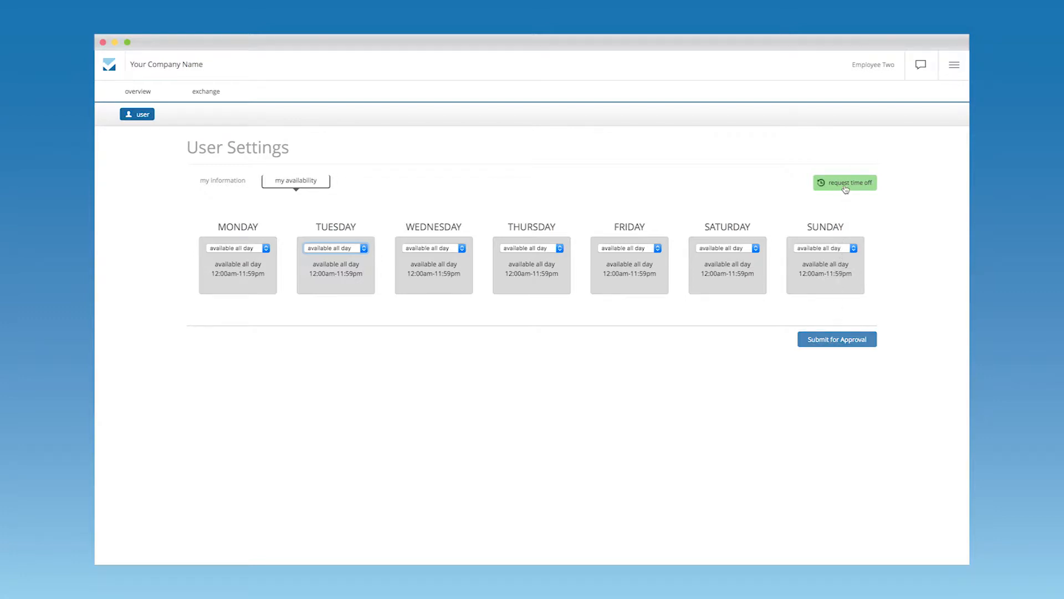
Send a single-day time-off request for November 11, 2017, citing Vacation.
click(844, 182)
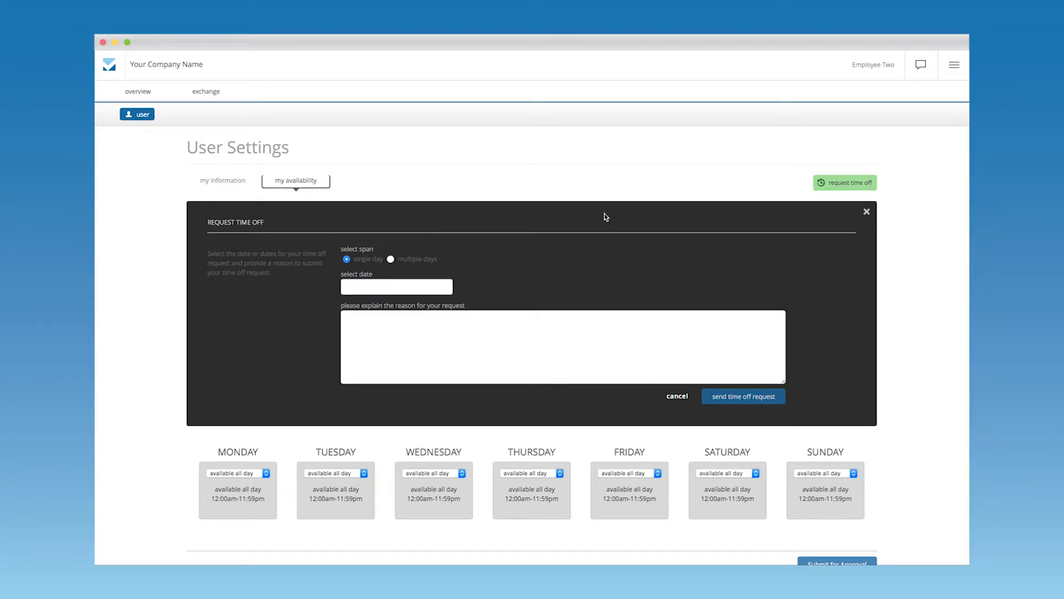
click(391, 260)
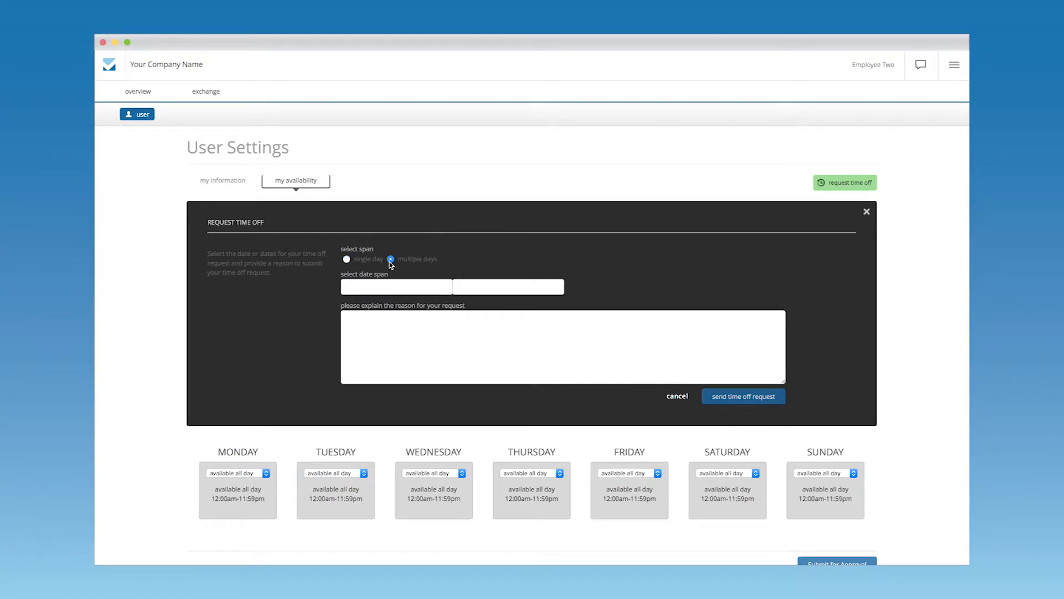
click(347, 260)
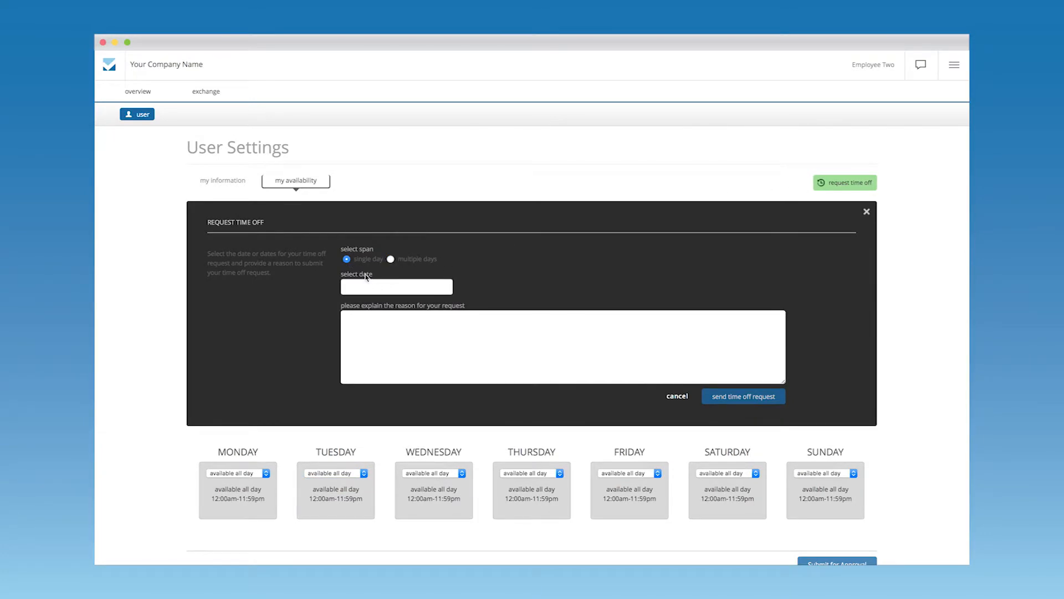
click(397, 286)
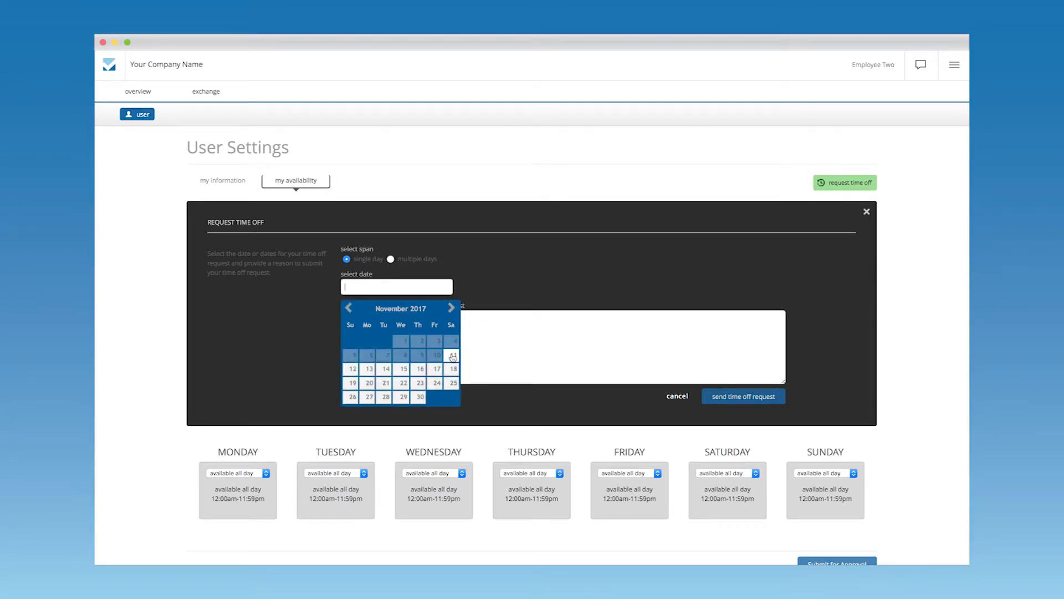
click(452, 355)
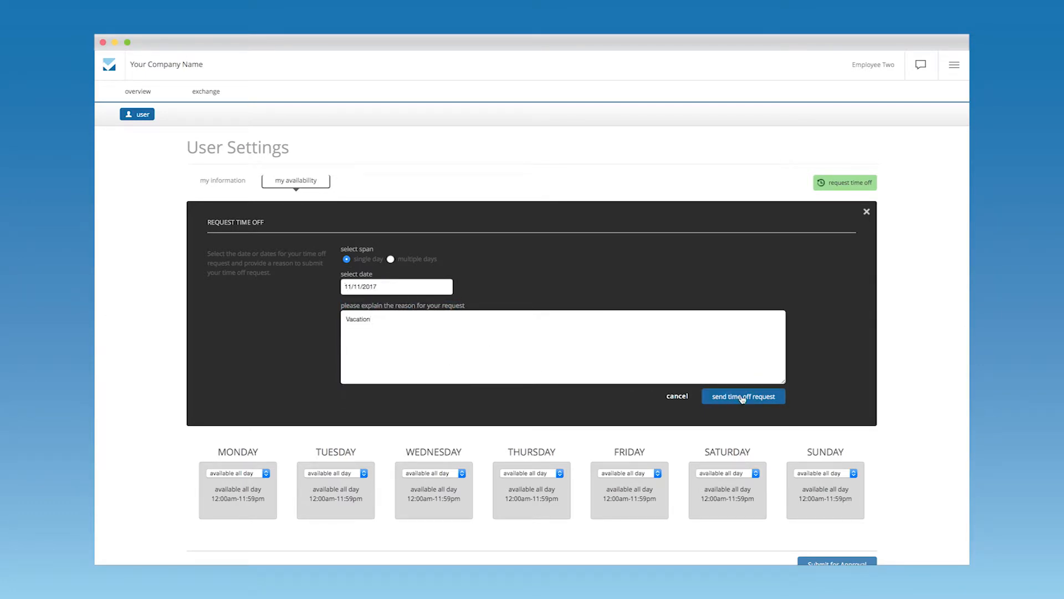
click(743, 396)
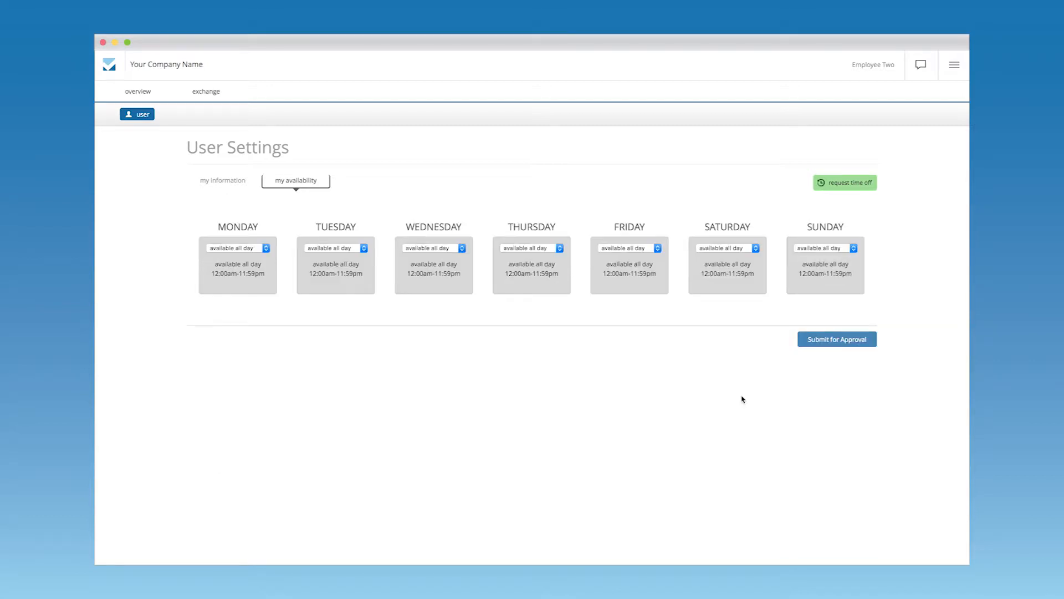
mouse_move(275, 144)
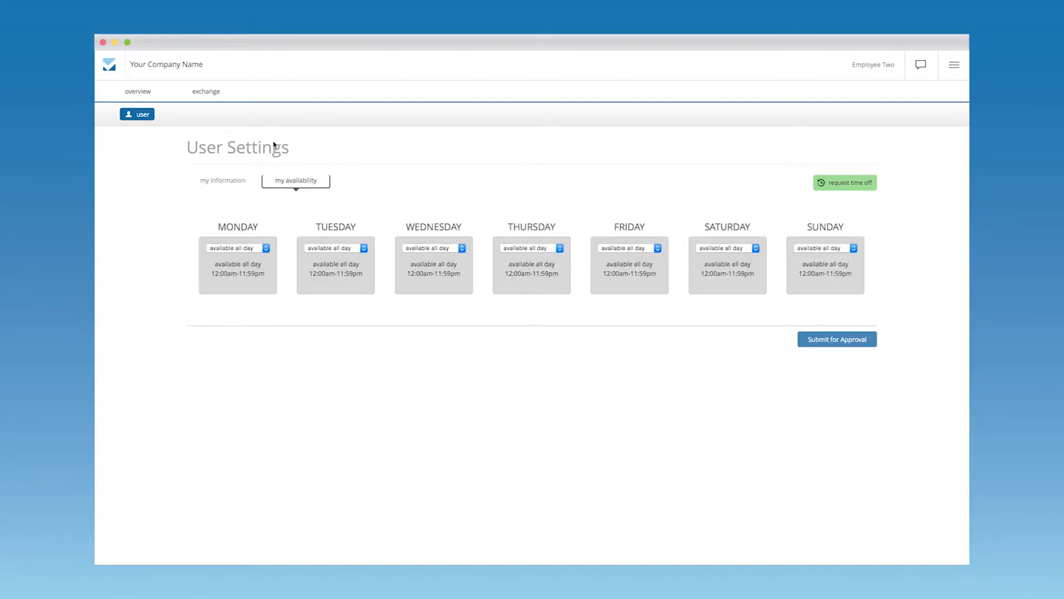
Browse the overview weeks, then open Monday November 13's Shift One details.
click(137, 90)
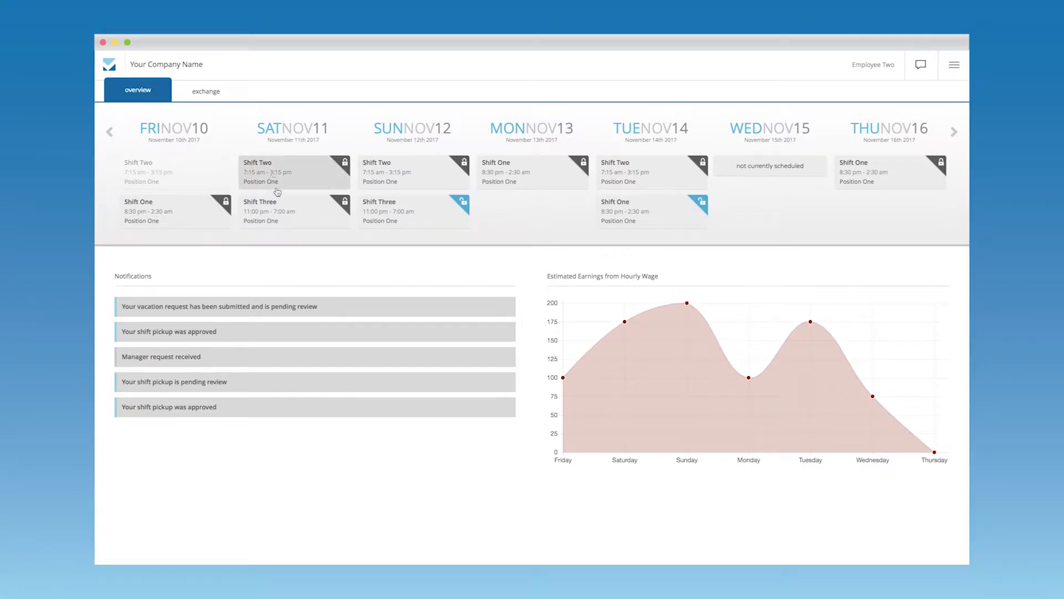
mouse_move(795, 161)
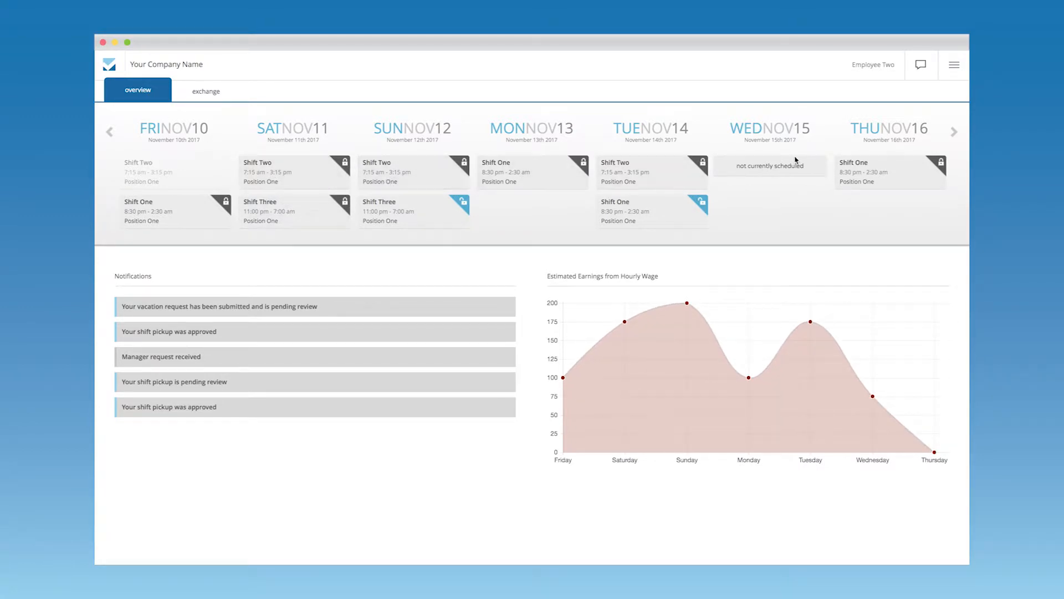
click(954, 130)
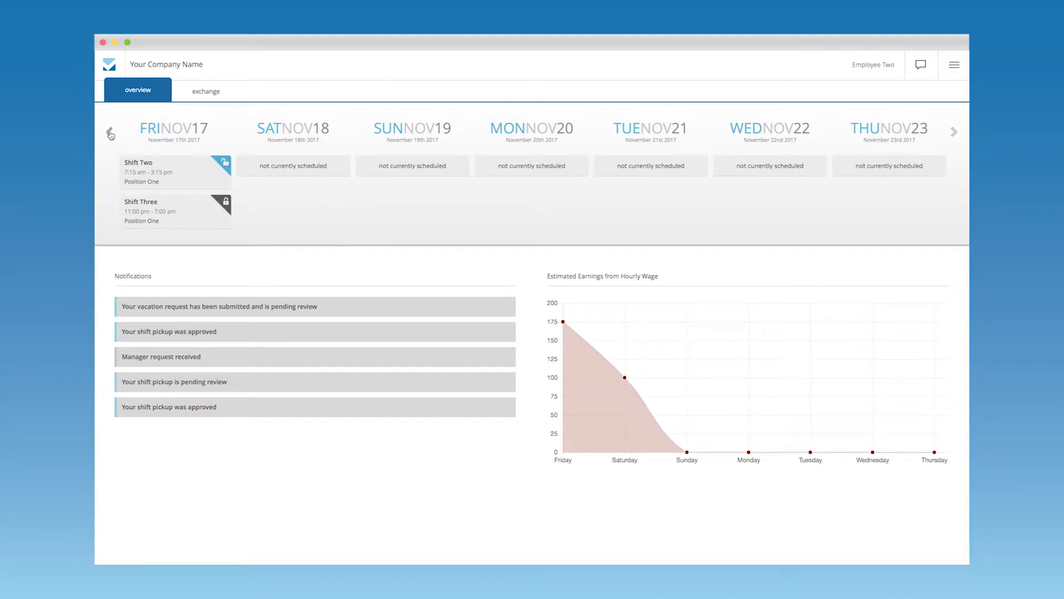
click(110, 132)
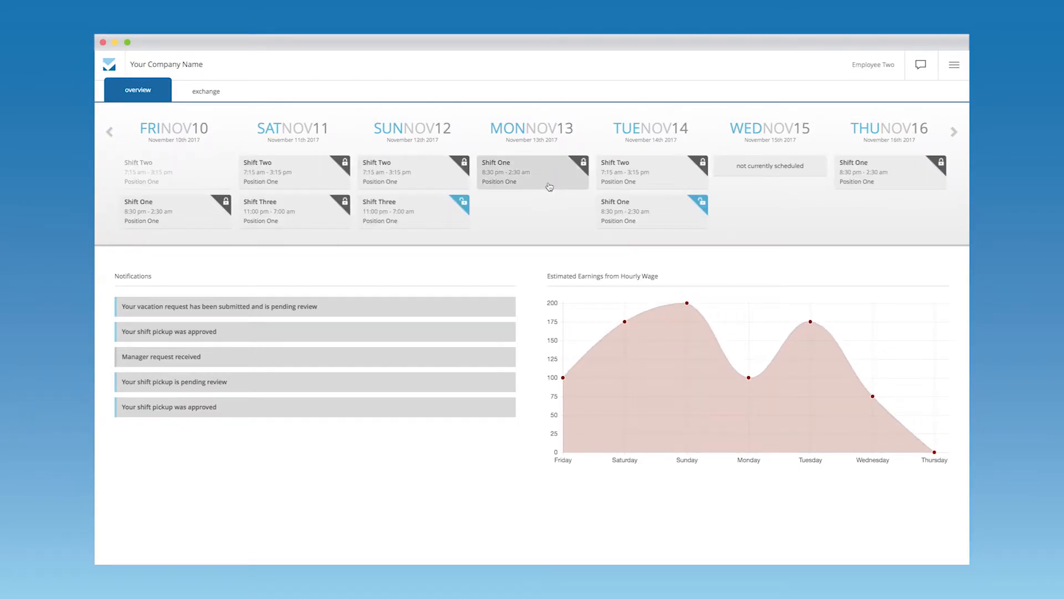
click(533, 172)
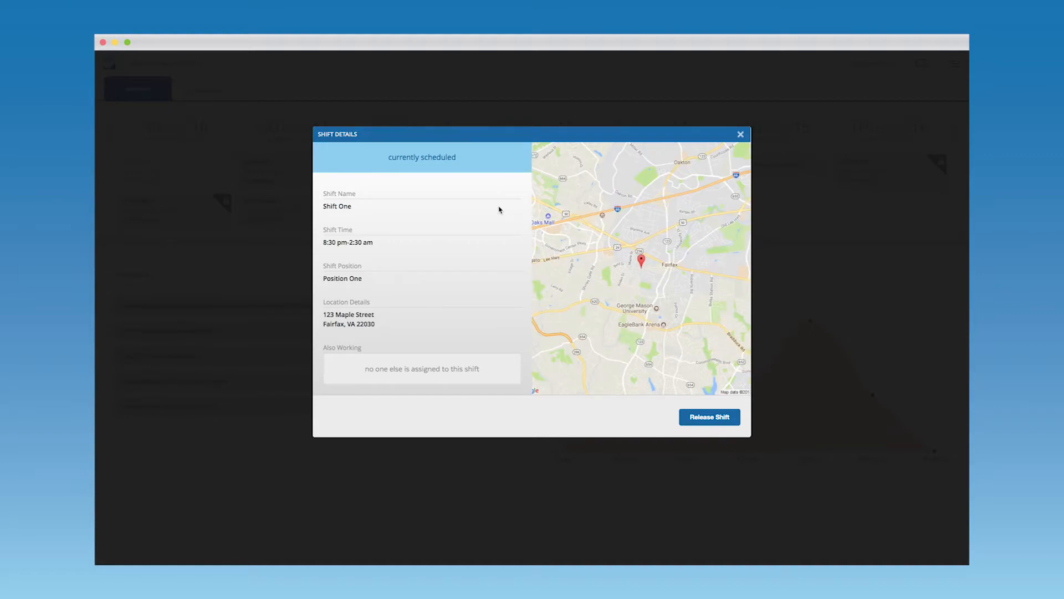
mouse_move(468, 261)
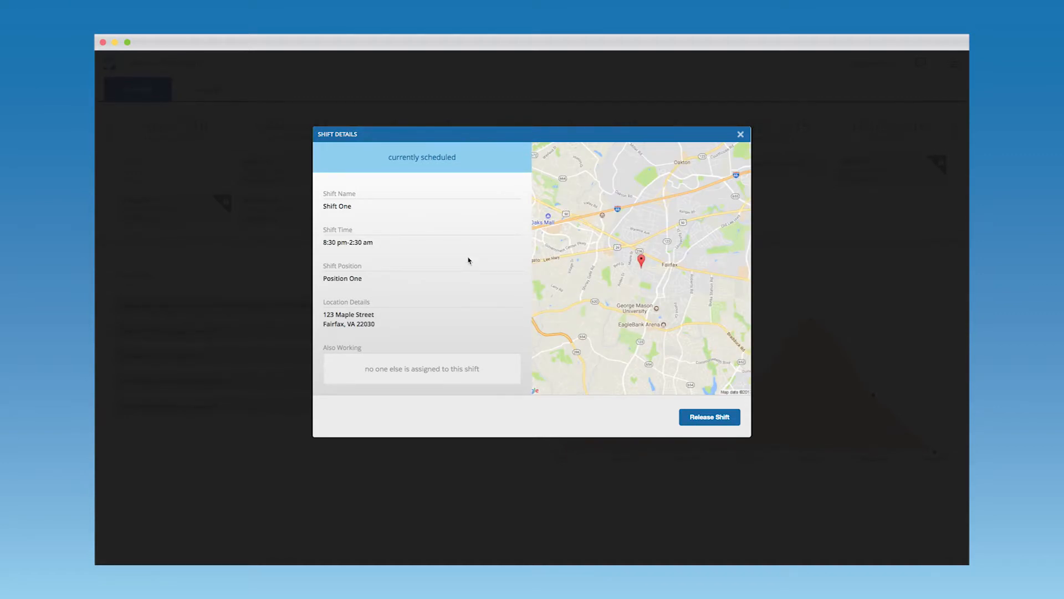
mouse_move(430, 317)
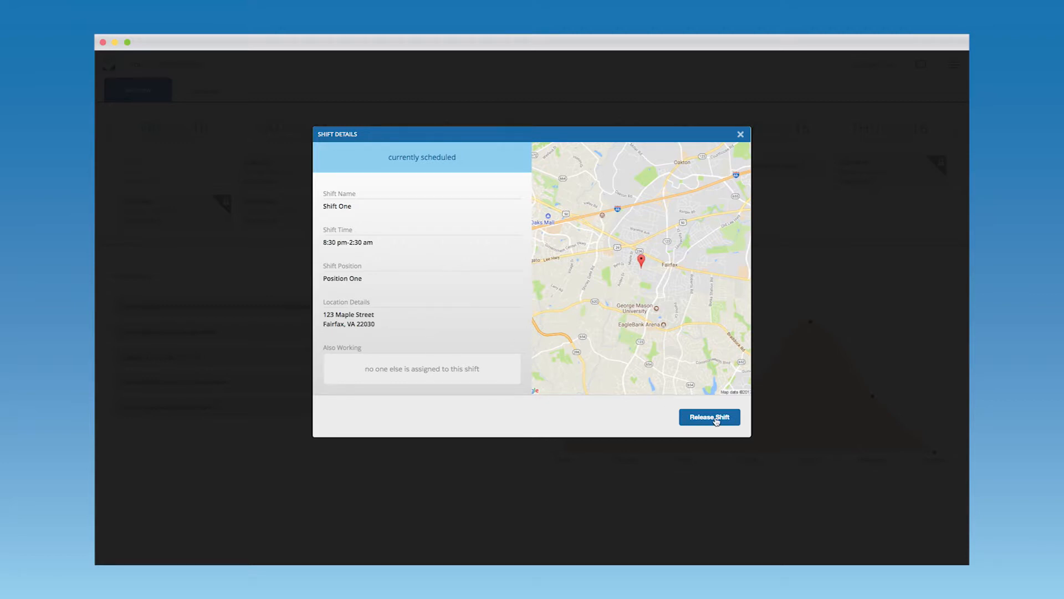
Release Monday November 13's Shift One (8:30 pm–2:30 am) from the Shift Details dialog.
click(710, 417)
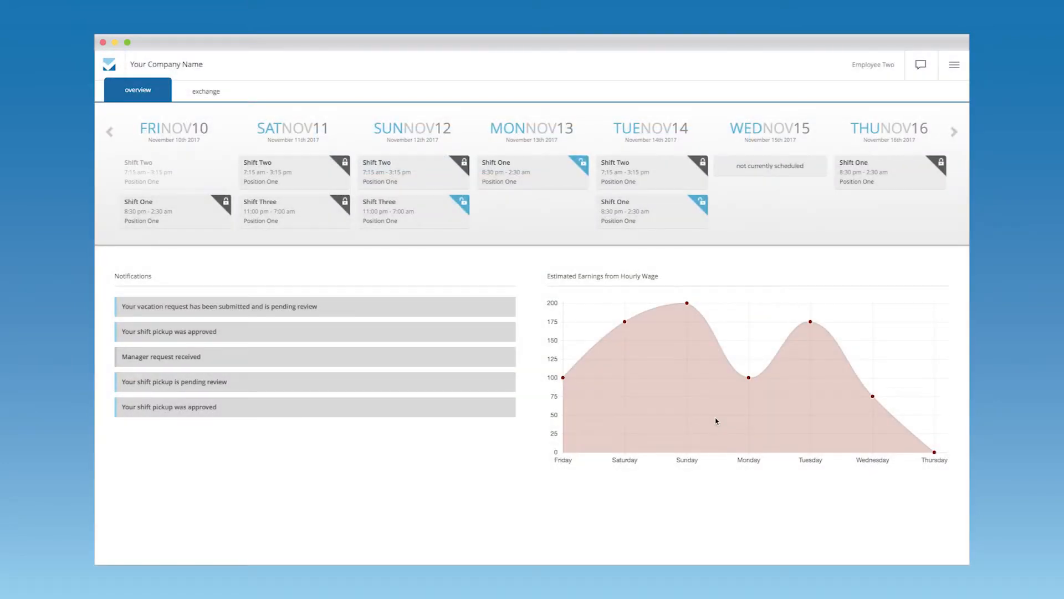
mouse_move(227, 97)
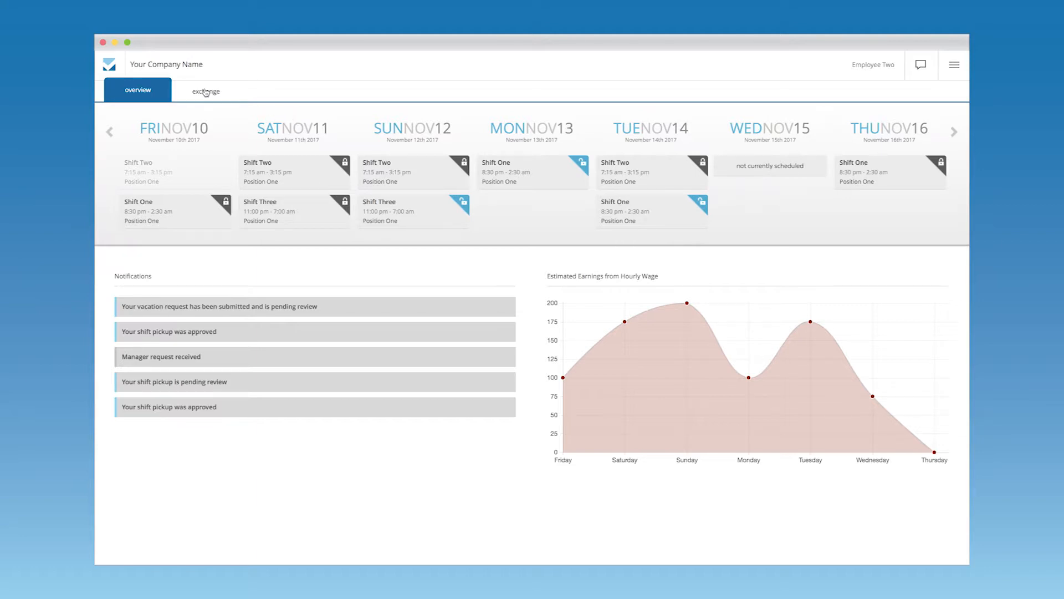
mouse_move(226, 288)
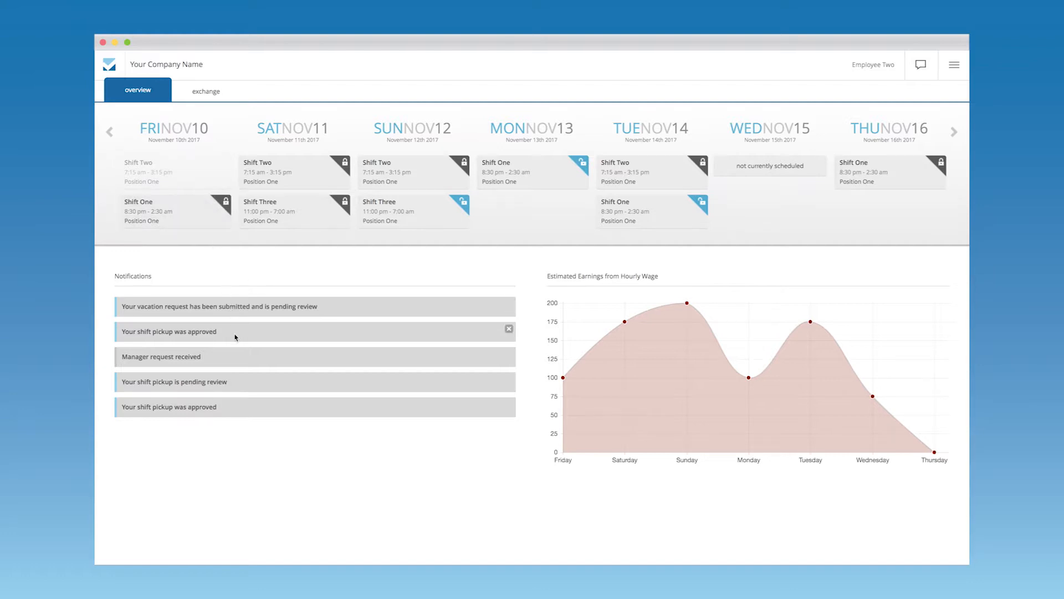
mouse_move(252, 357)
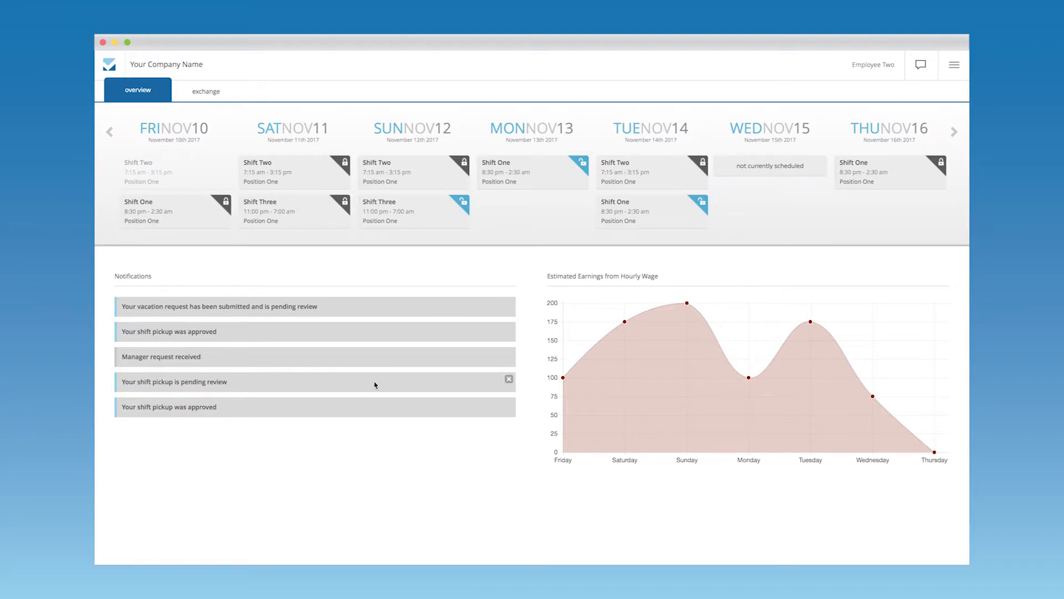
mouse_move(372, 402)
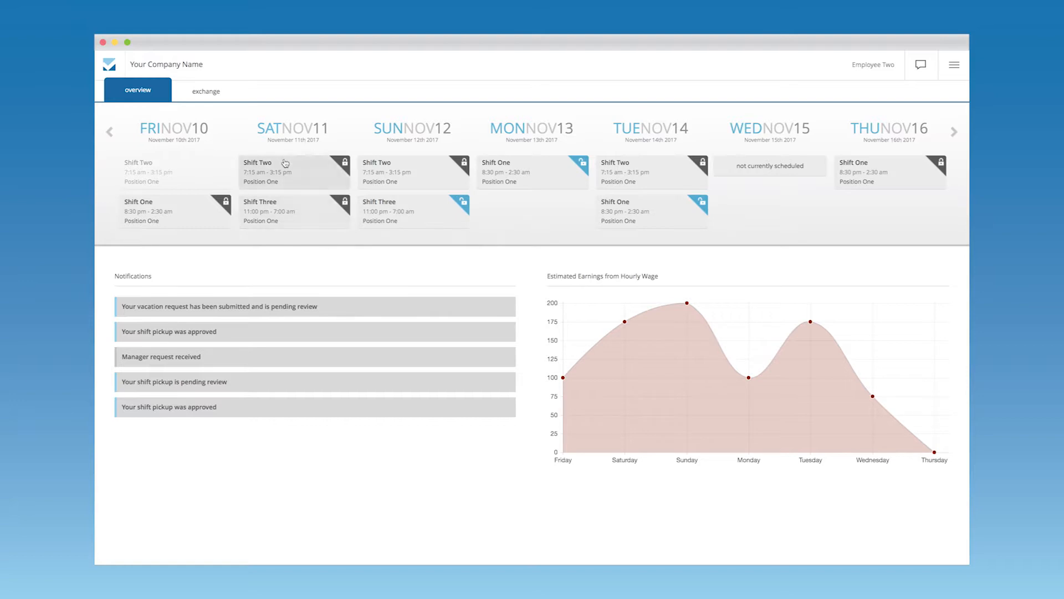
Switch to the Exchange page listing recent activity and pickup-eligible shifts.
click(206, 90)
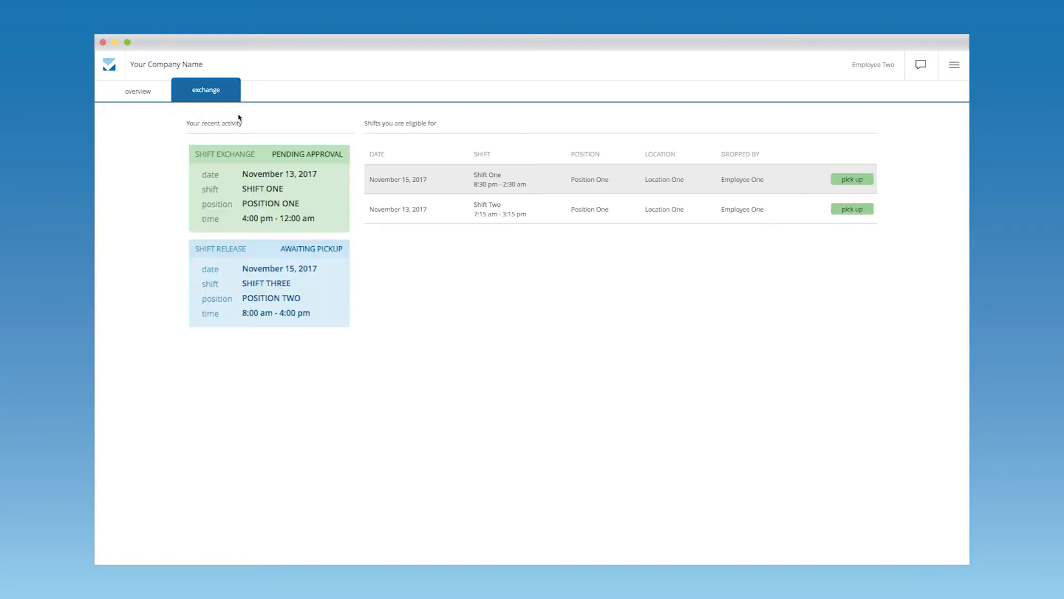
mouse_move(250, 127)
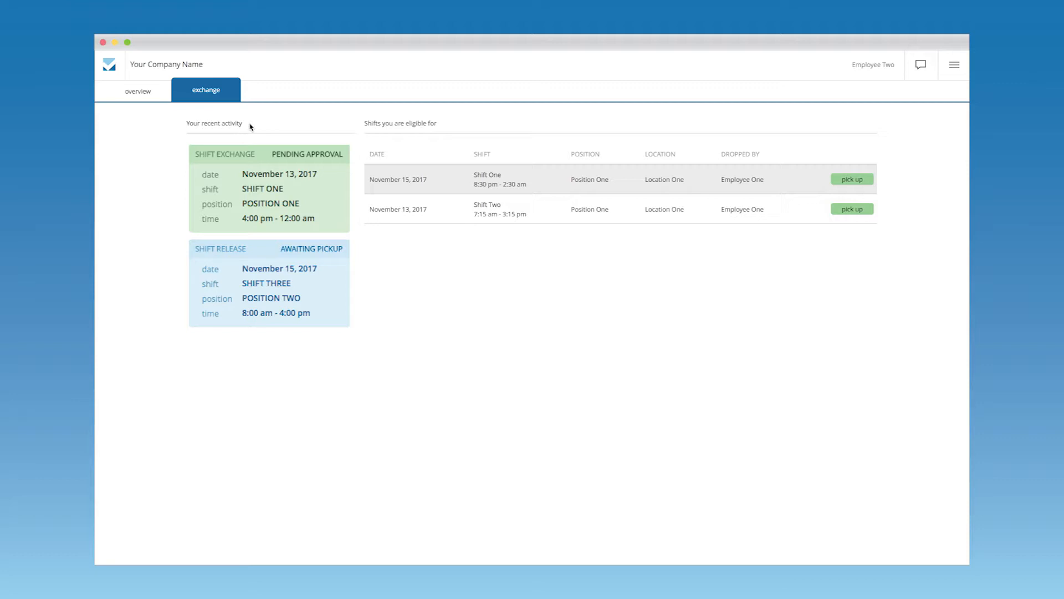
mouse_move(448, 128)
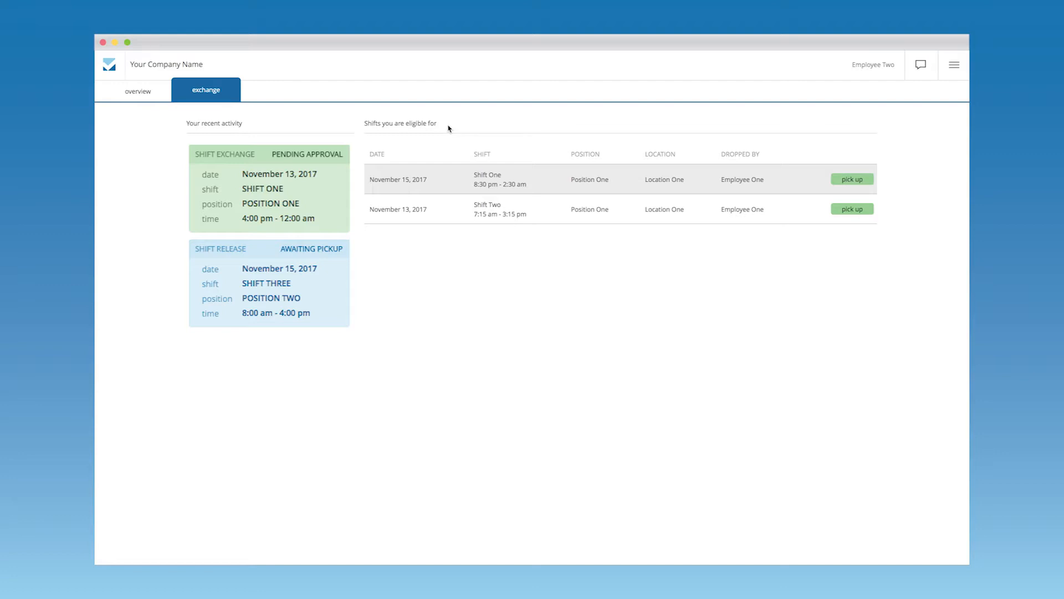
mouse_move(620, 170)
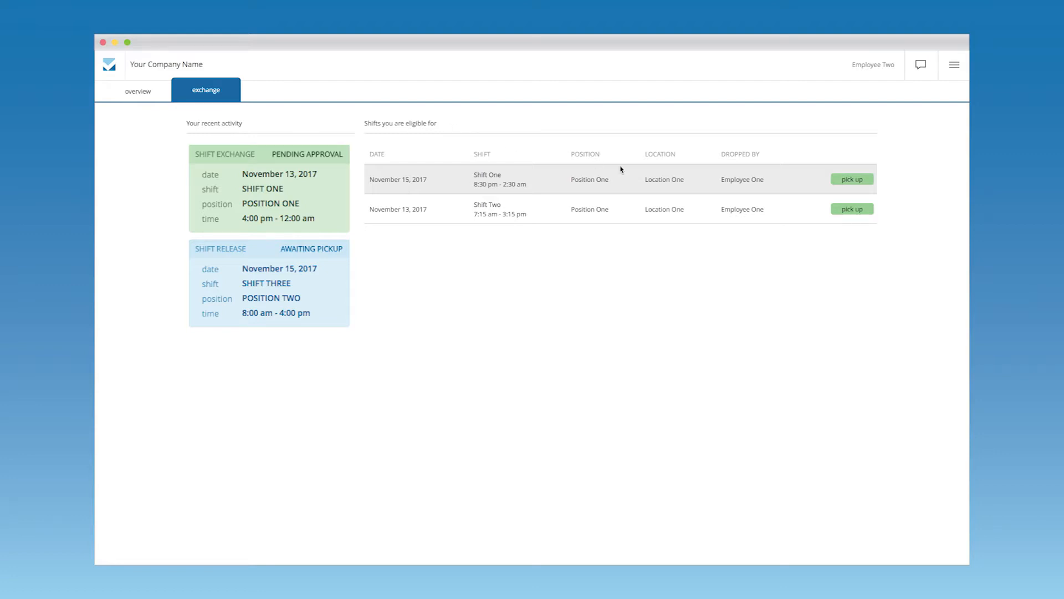
Open the November 15, 2017 Shift One listing dropped by Employee One.
click(852, 178)
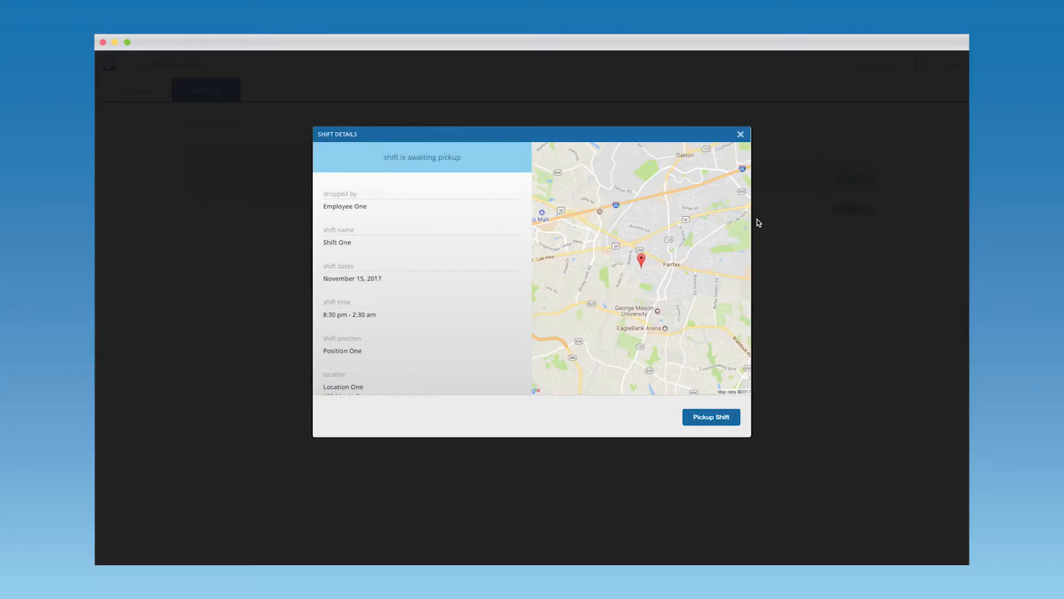
Submit a pickup for the November 15 Shift One and return to the overview.
click(710, 417)
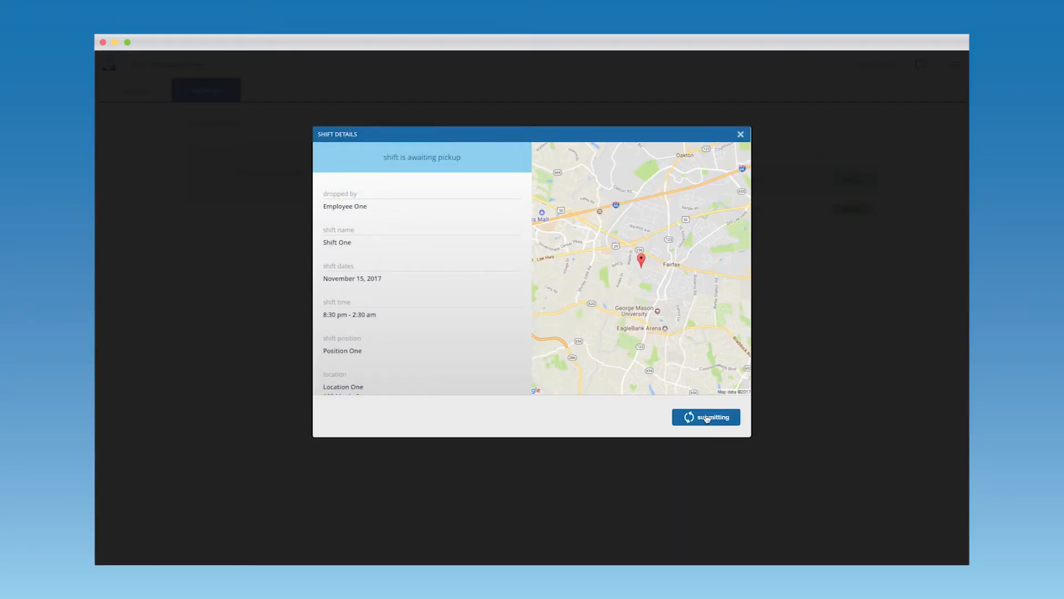
click(705, 417)
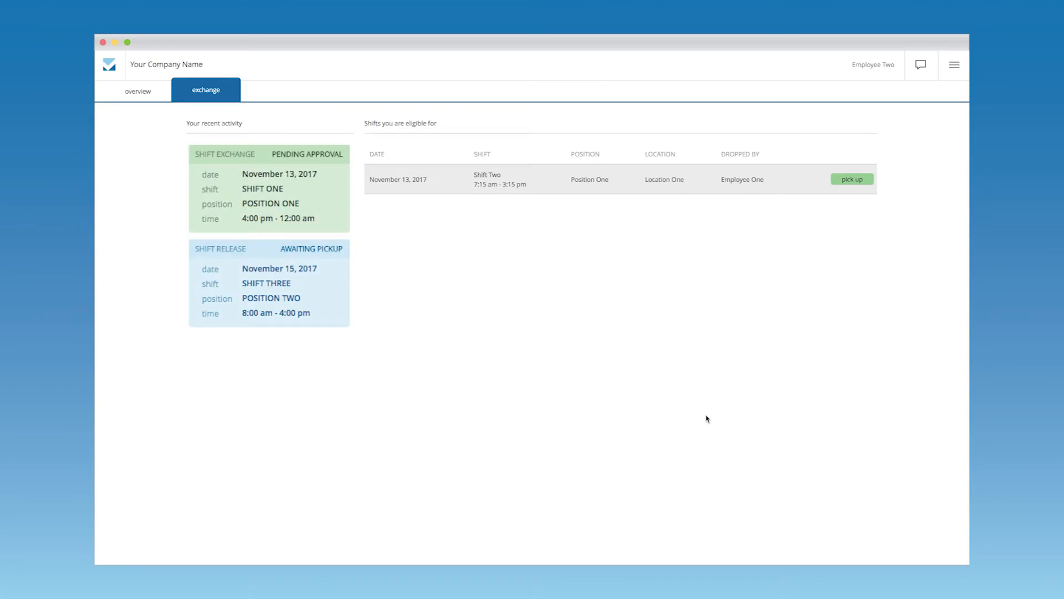
click(137, 90)
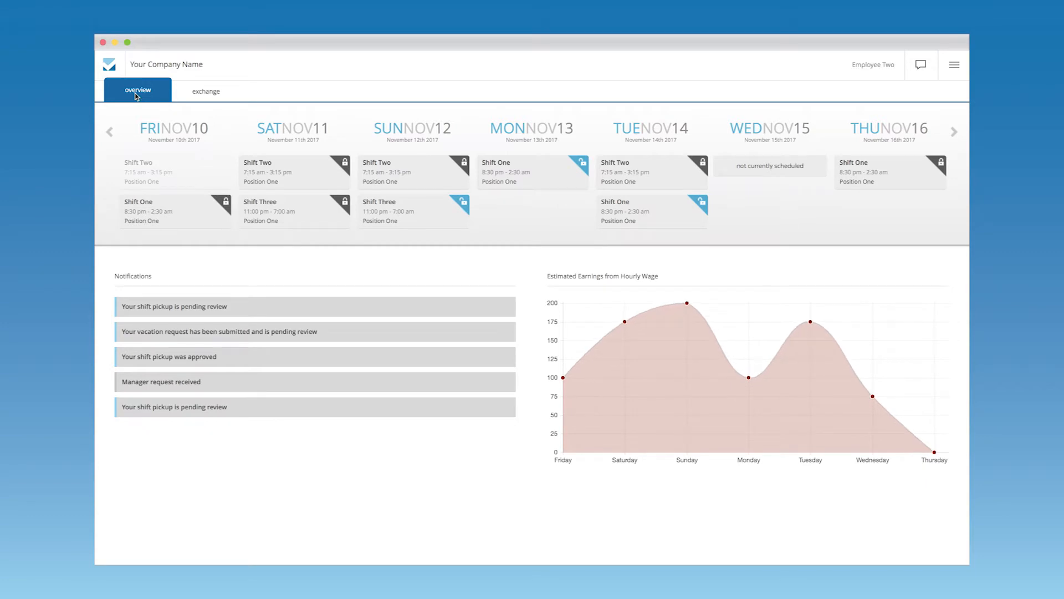
mouse_move(206, 264)
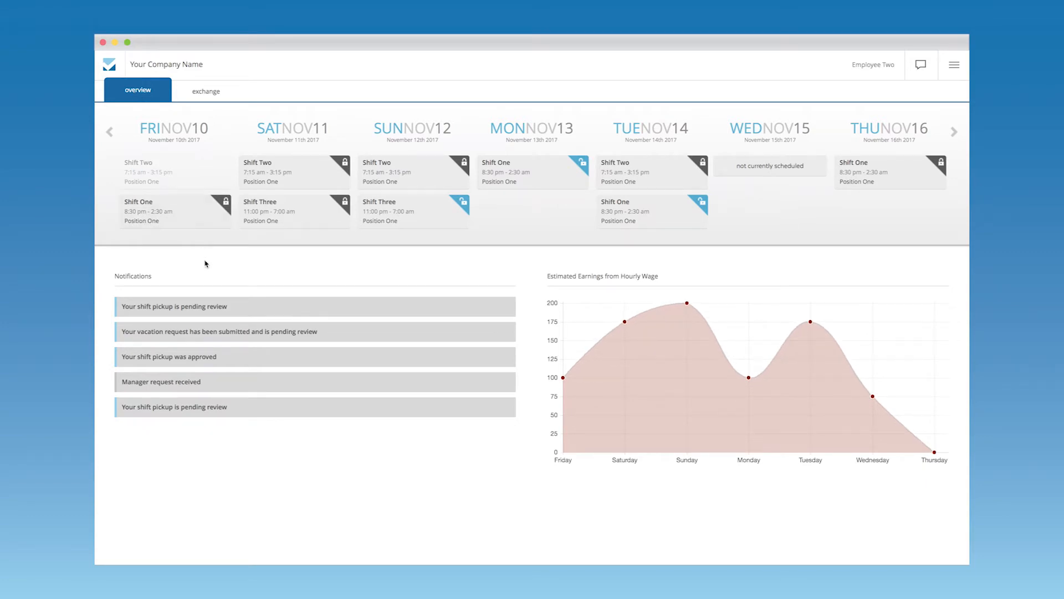
mouse_move(258, 363)
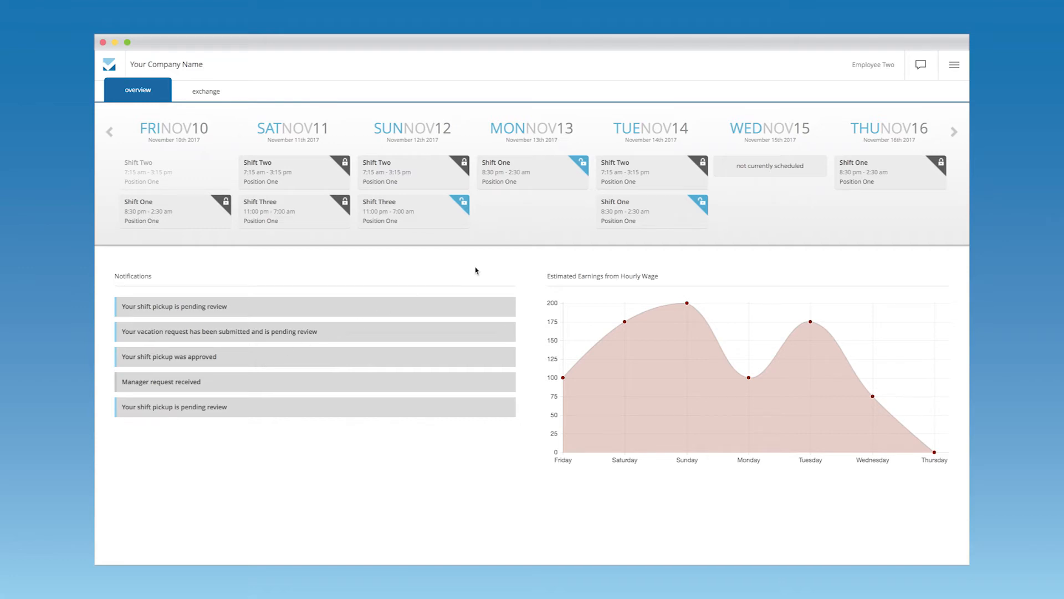
Draft 'Hello!' to Employee One saying 'How are you?', then view mobile notifications.
click(920, 64)
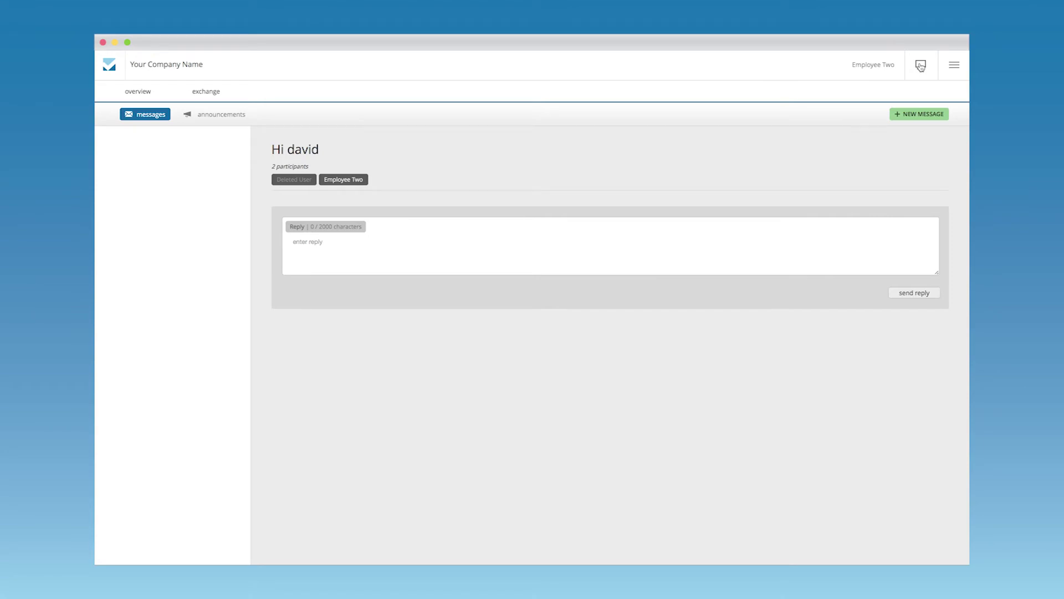
mouse_move(920, 118)
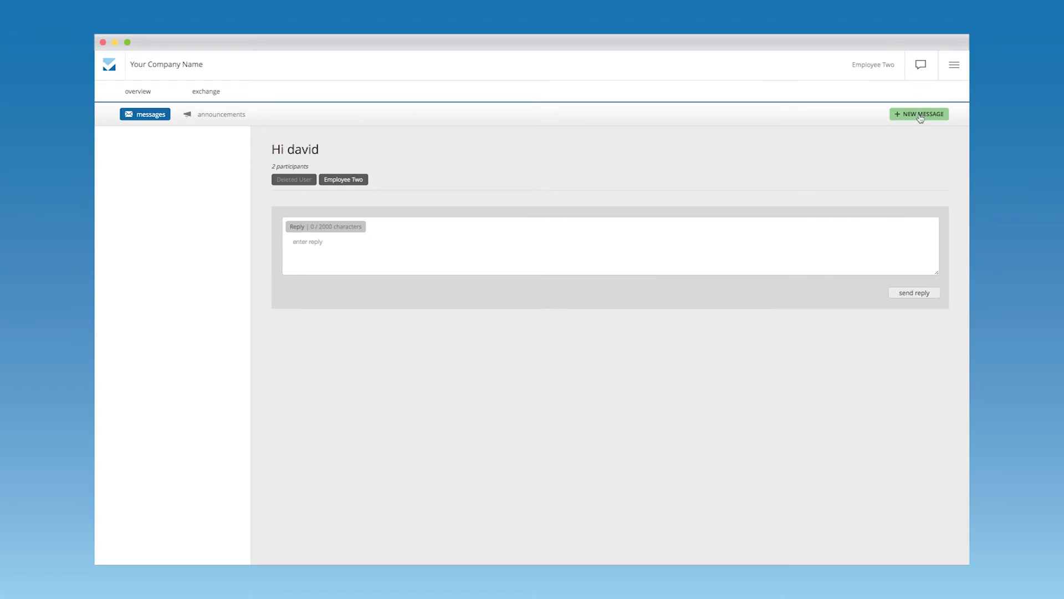
click(919, 113)
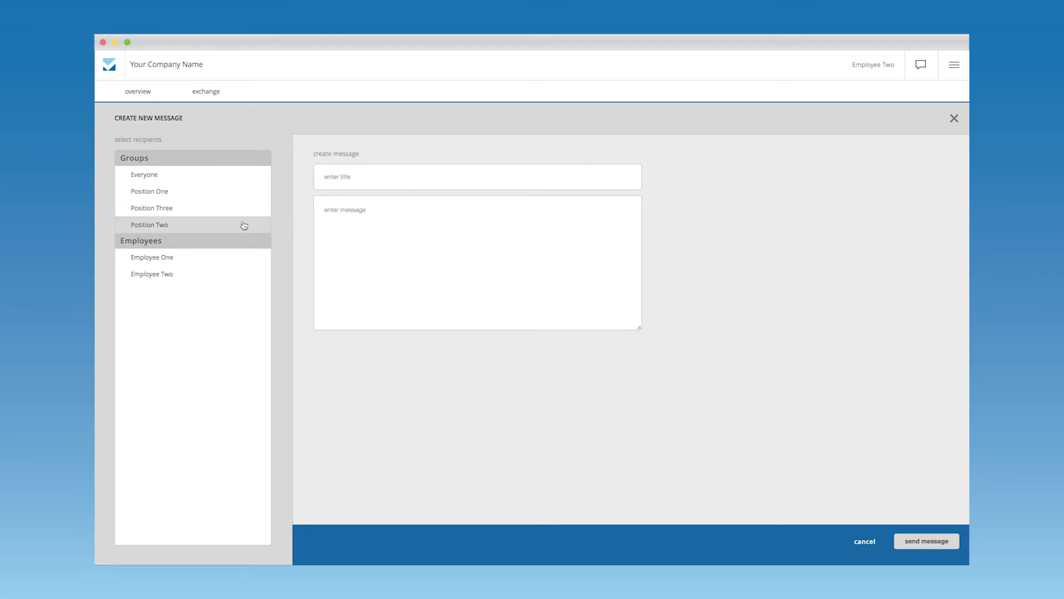
mouse_move(205, 260)
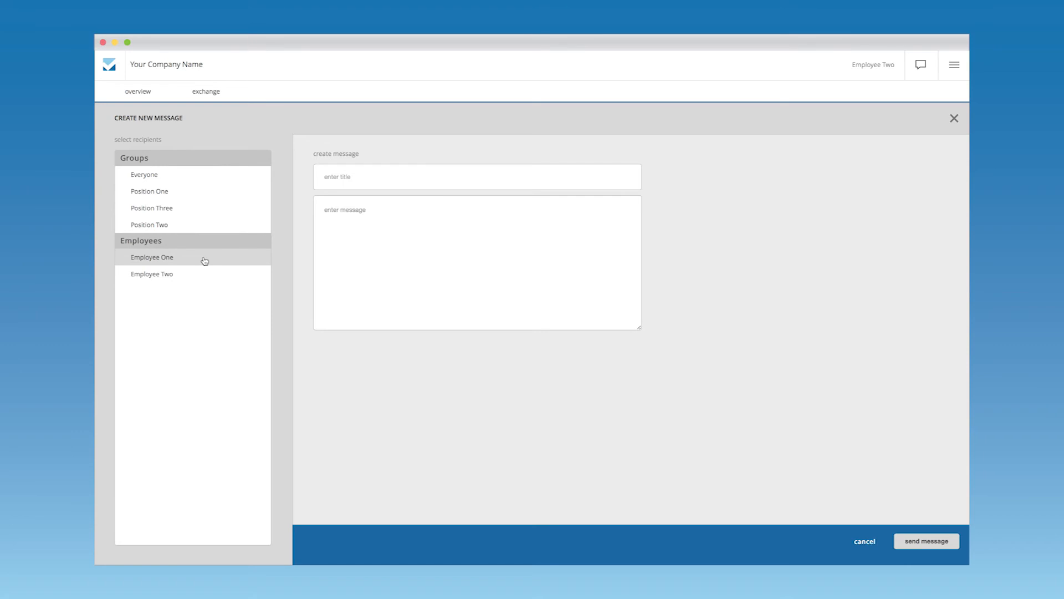
click(151, 256)
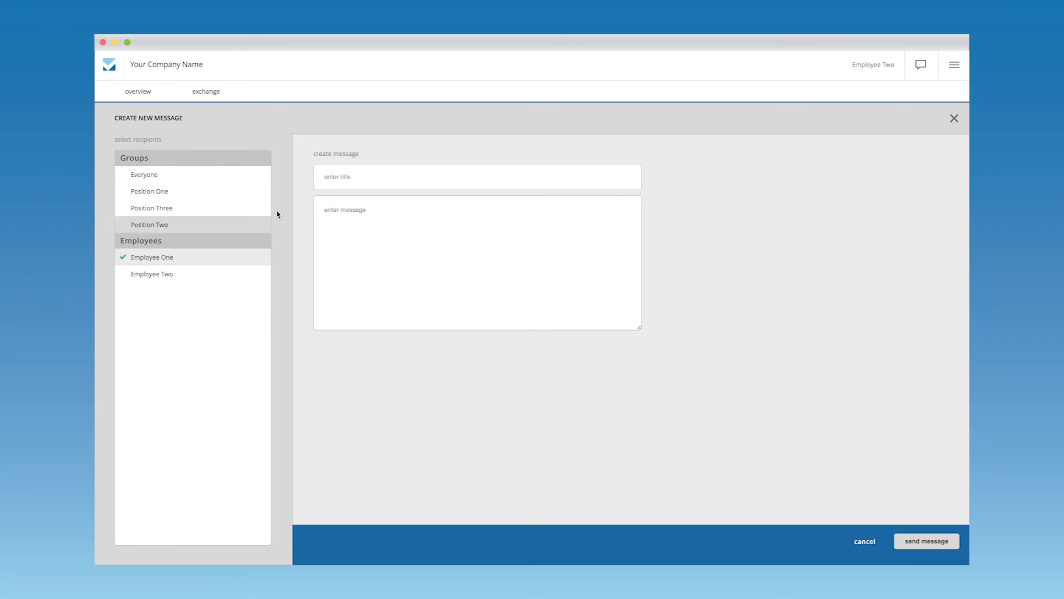
text(Hello!)
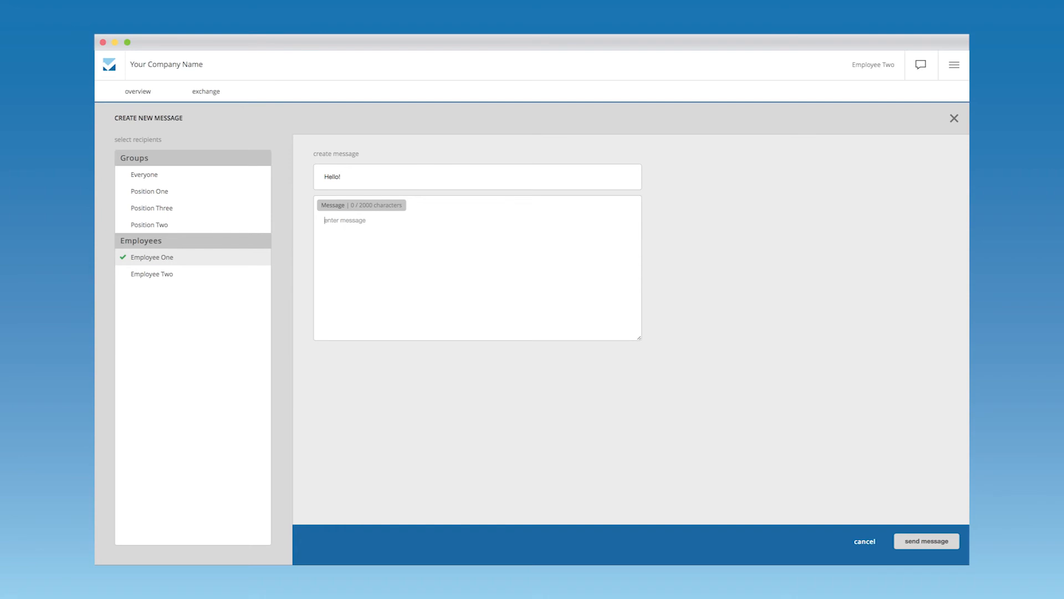
text(How are you?)
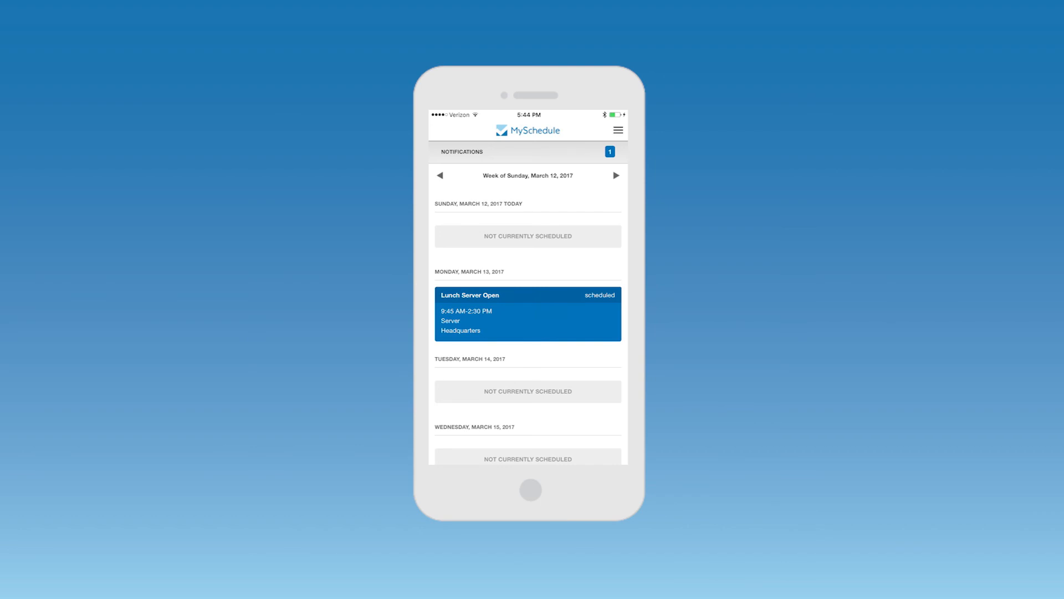
click(609, 151)
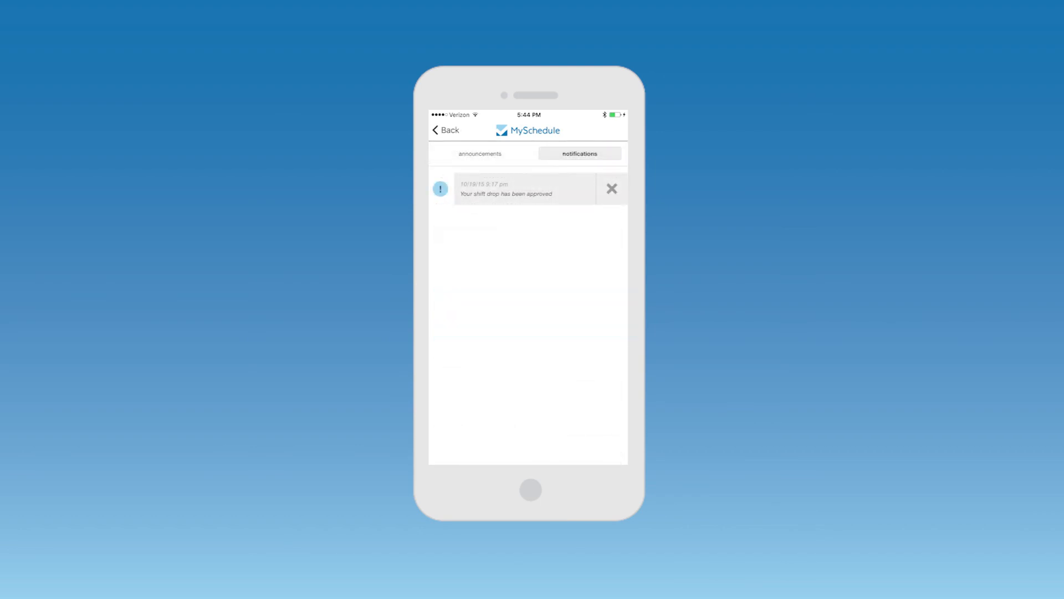